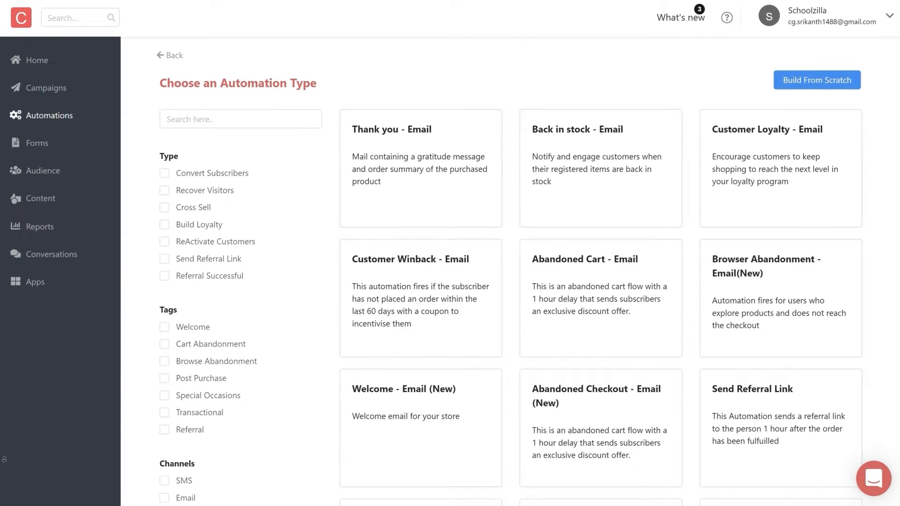
Scroll through the automation templates to find Abandoned Cart - Email.
scroll("down", 3)
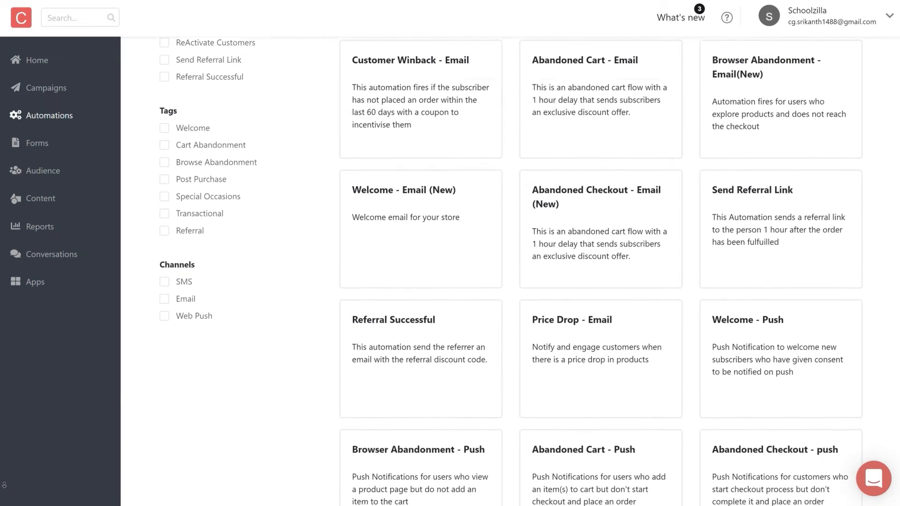
scroll("down", 3)
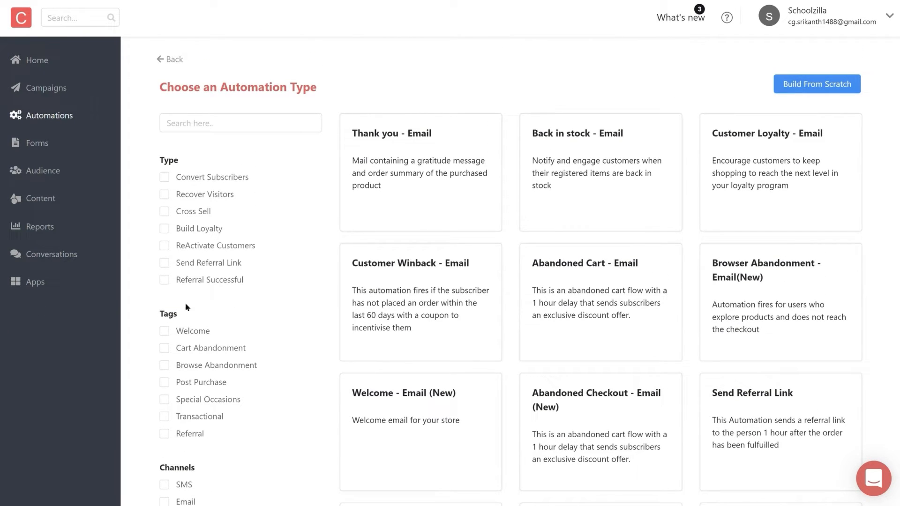
mouse_move(540, 294)
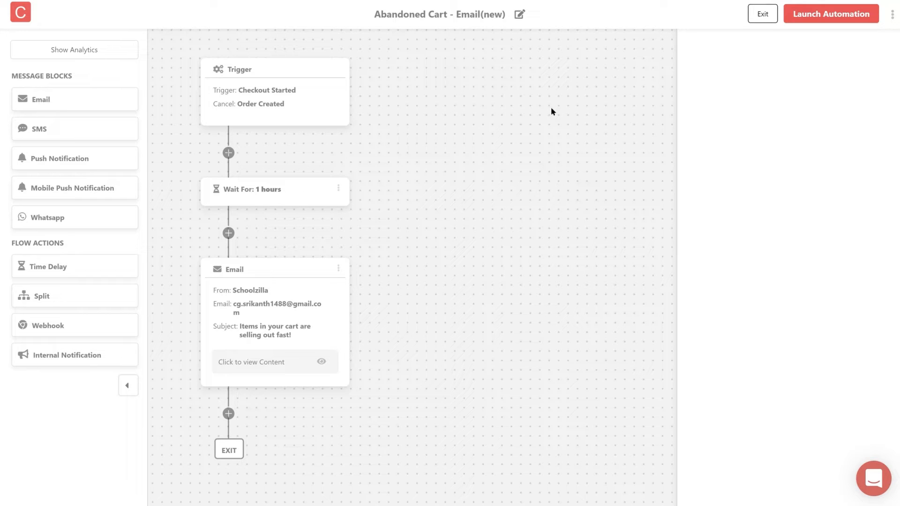
mouse_move(385, 161)
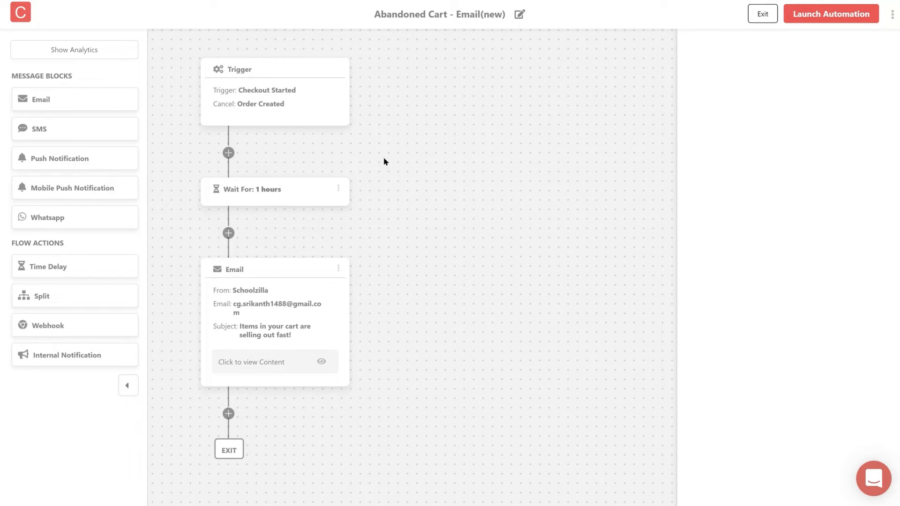
Change the wait before the cart-abandonment email to 15 minutes.
left_click(274, 190)
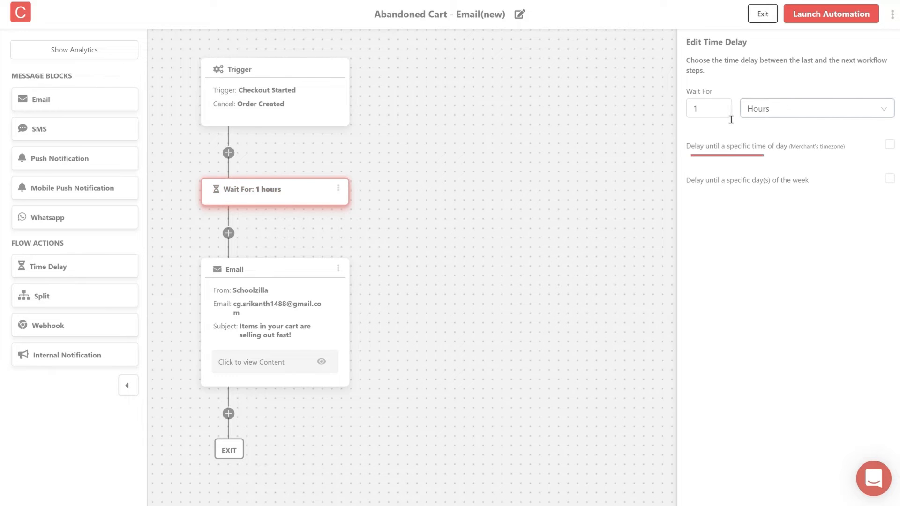
type("15")
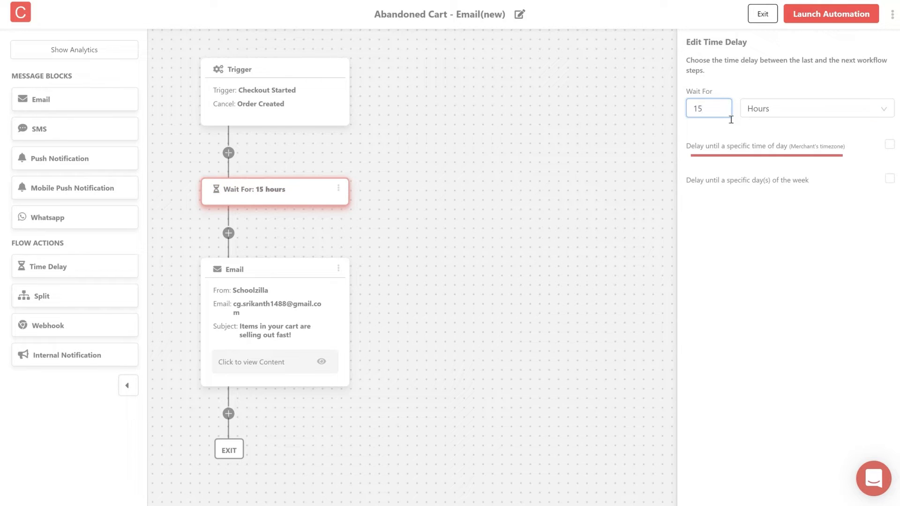
left_click(817, 108)
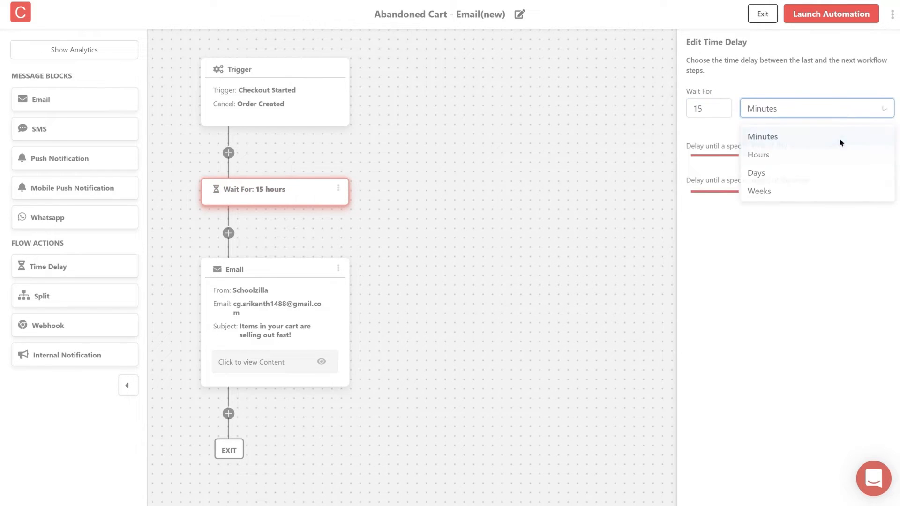
left_click(762, 137)
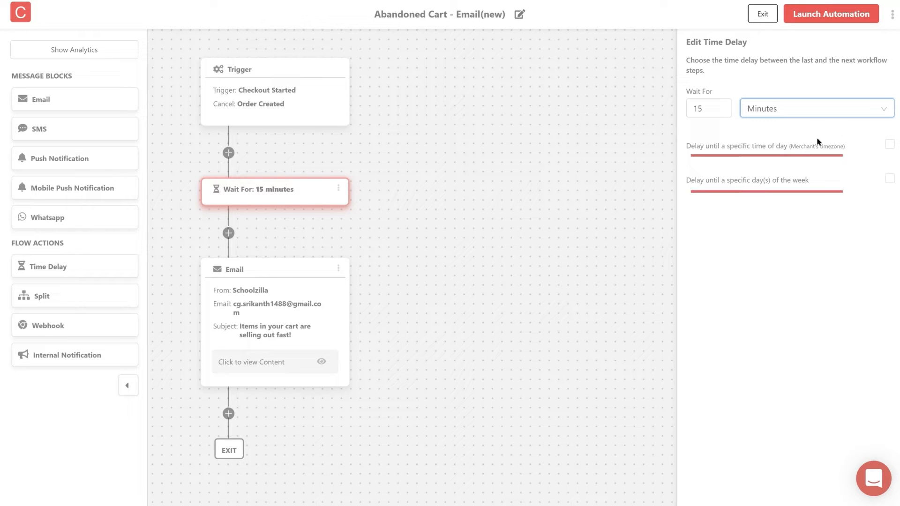
Open the email step's content in the designer, then return to the flow.
left_click(275, 269)
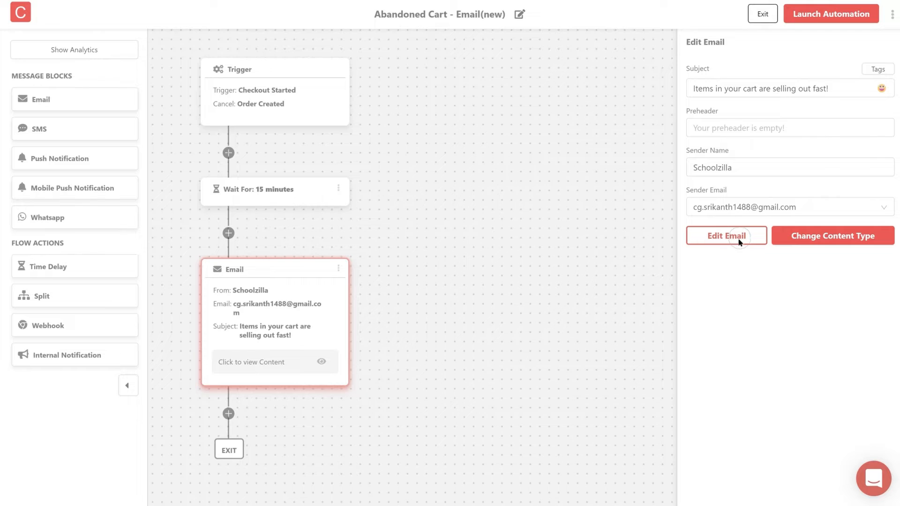
left_click(726, 236)
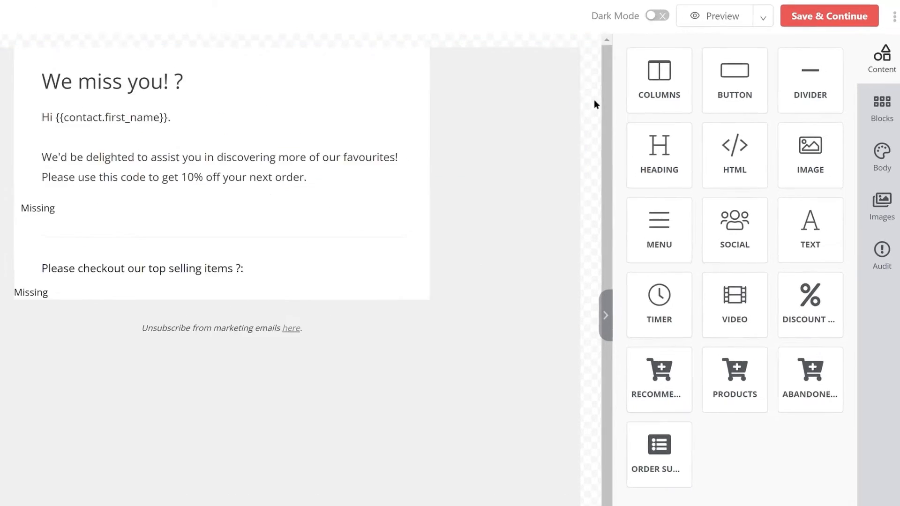
left_click(829, 15)
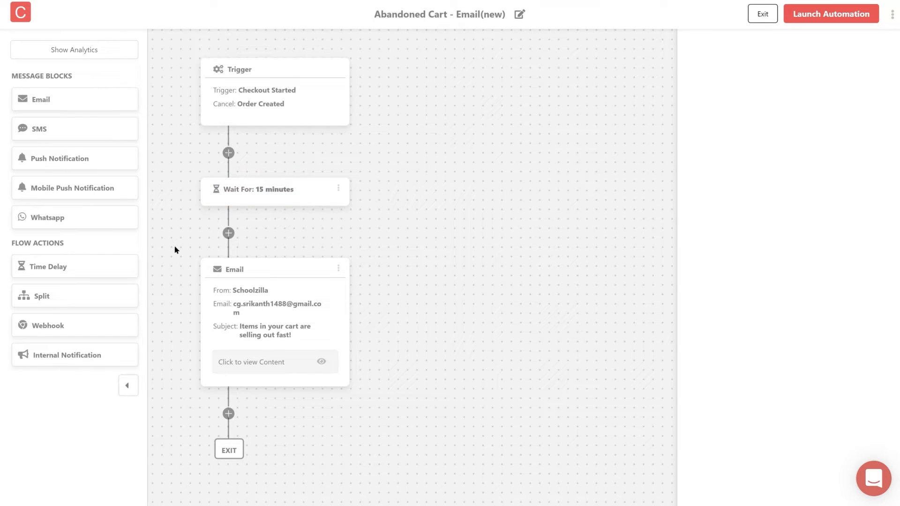
mouse_move(483, 218)
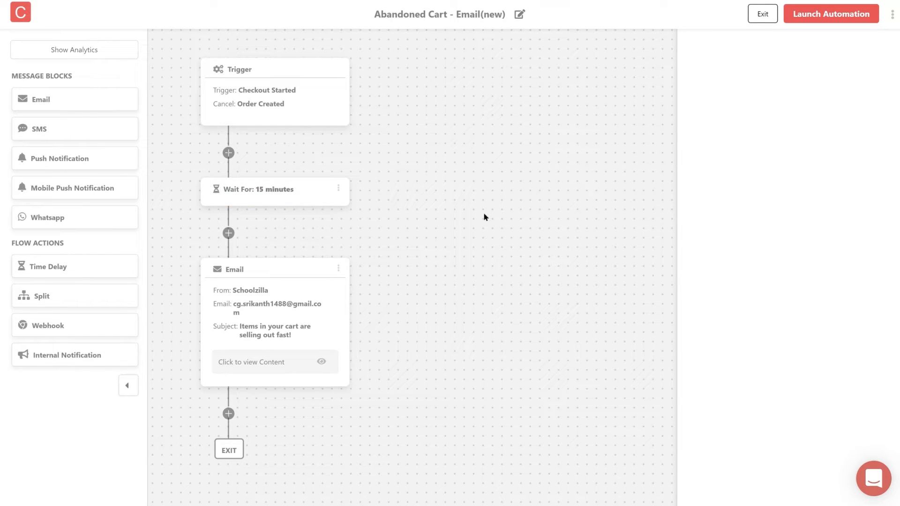
Open the new wait step below the first email and set it to 2 days.
scroll("down", 3)
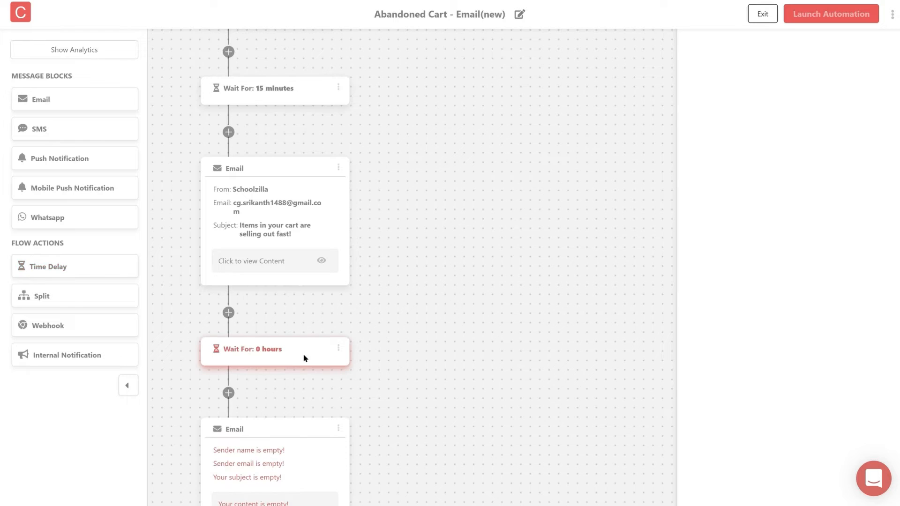
left_click(274, 349)
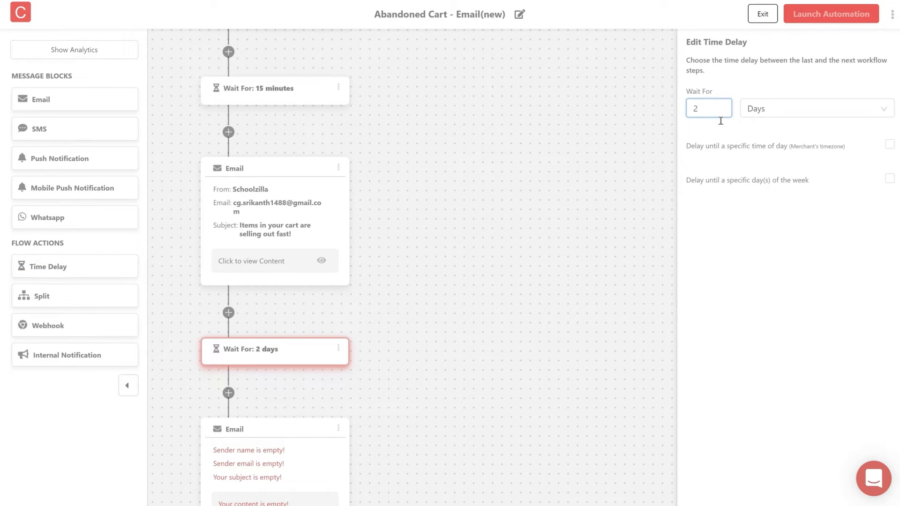
scroll("down", 3)
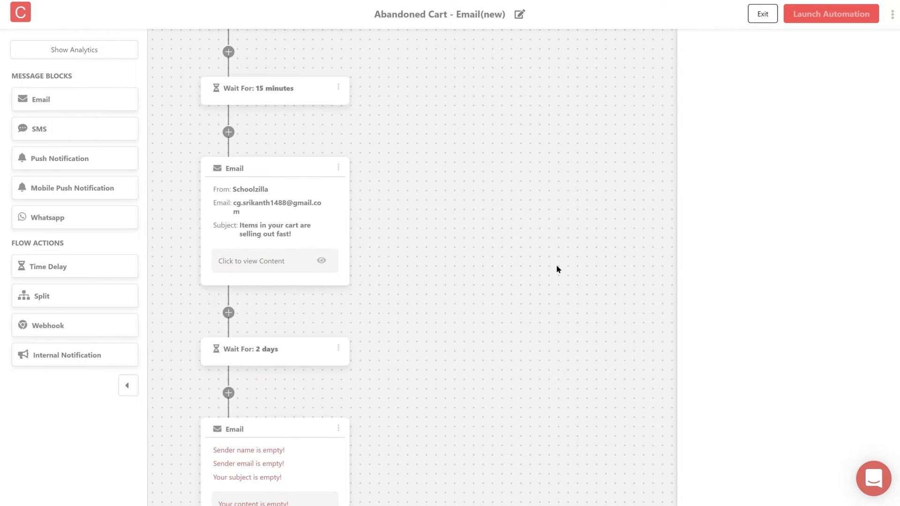
scroll("down", 3)
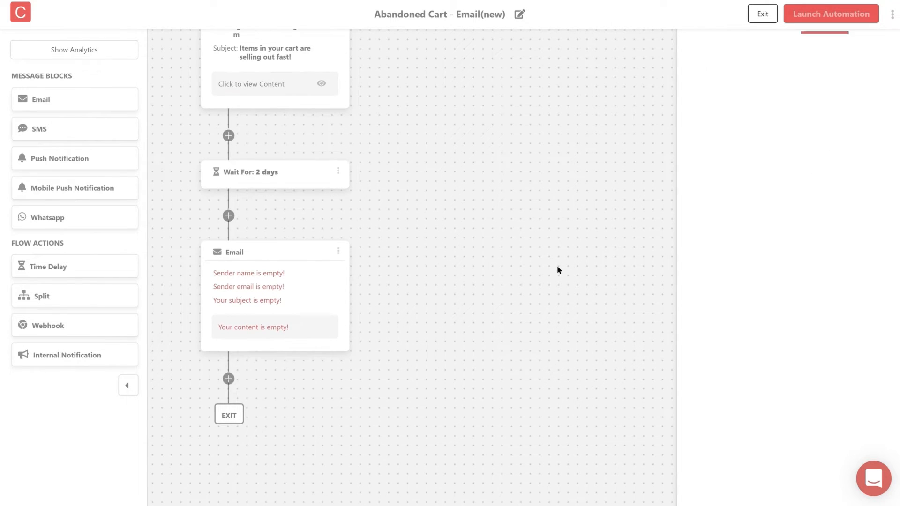
mouse_move(550, 272)
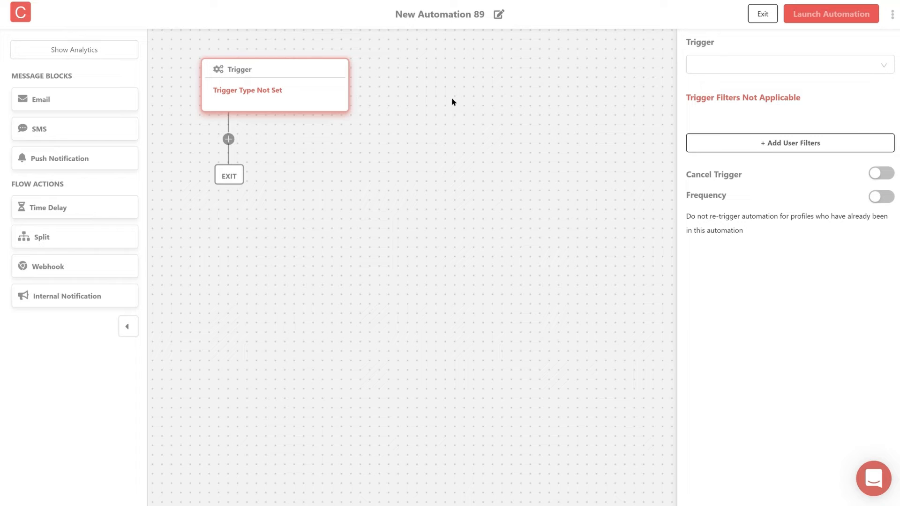
Trigger on Checkout Started and enable cancellation when an order is placed.
left_click(790, 64)
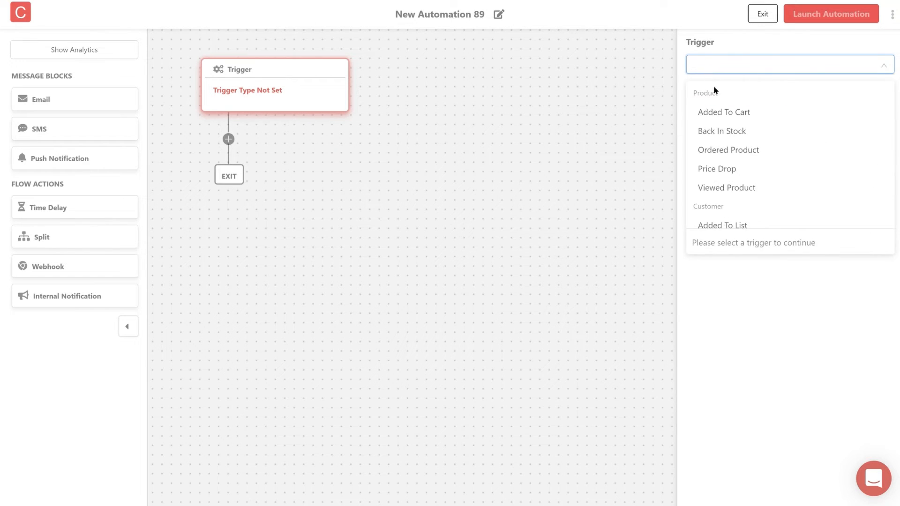
left_click(730, 135)
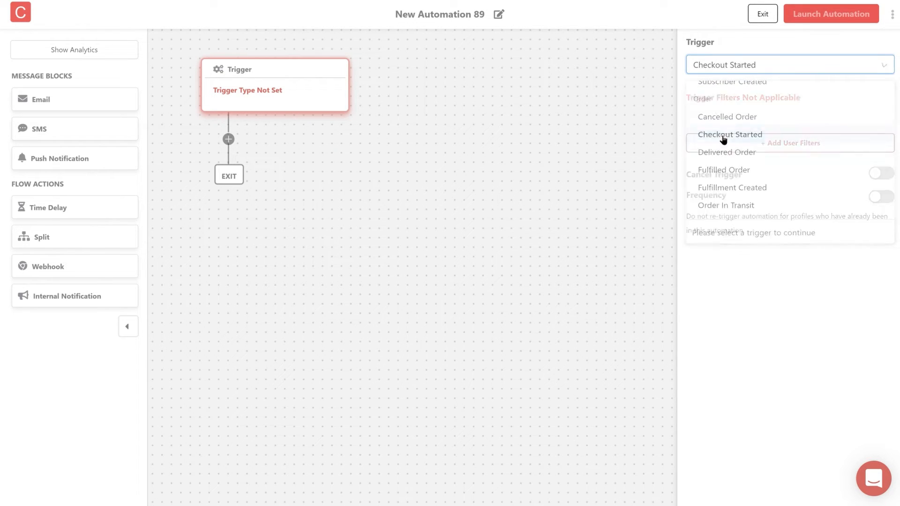
left_click(730, 135)
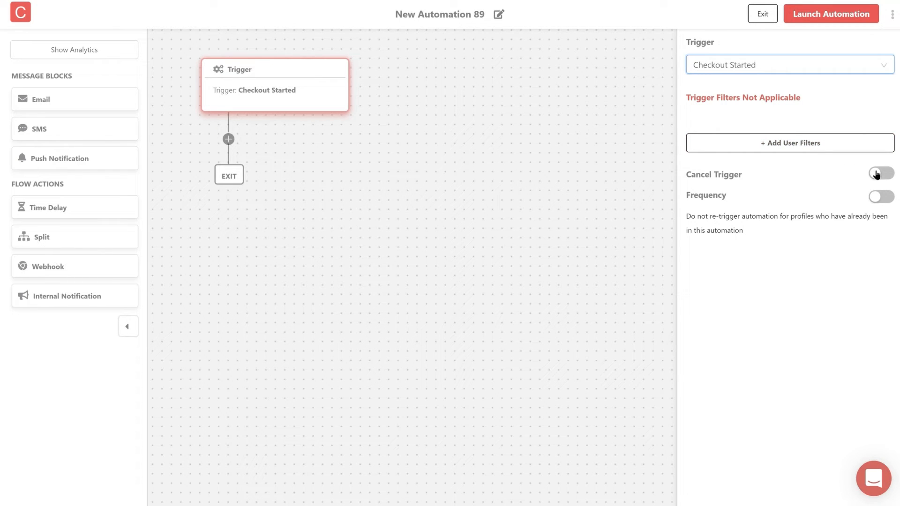
left_click(879, 174)
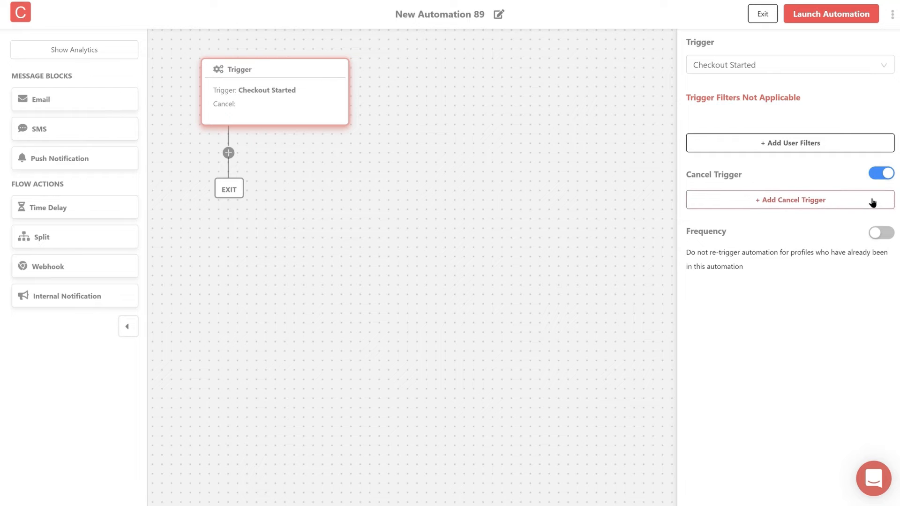
left_click(790, 200)
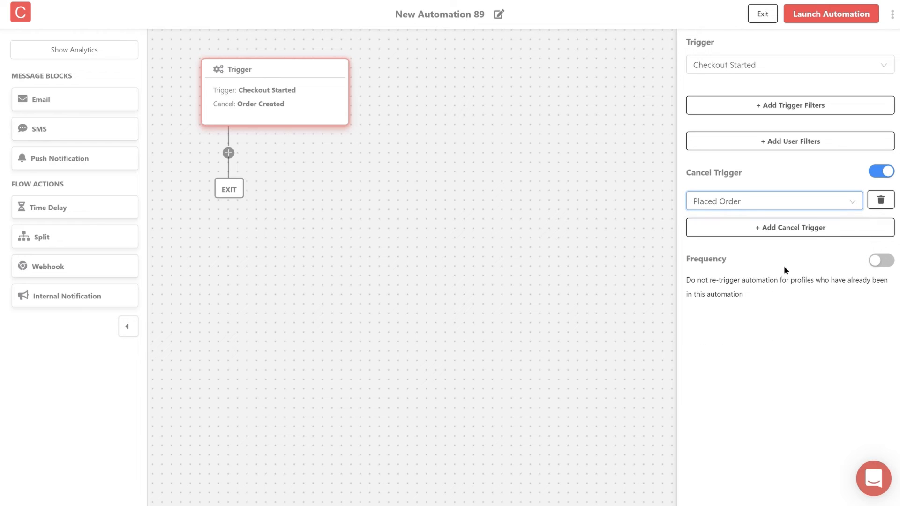
mouse_move(238, 157)
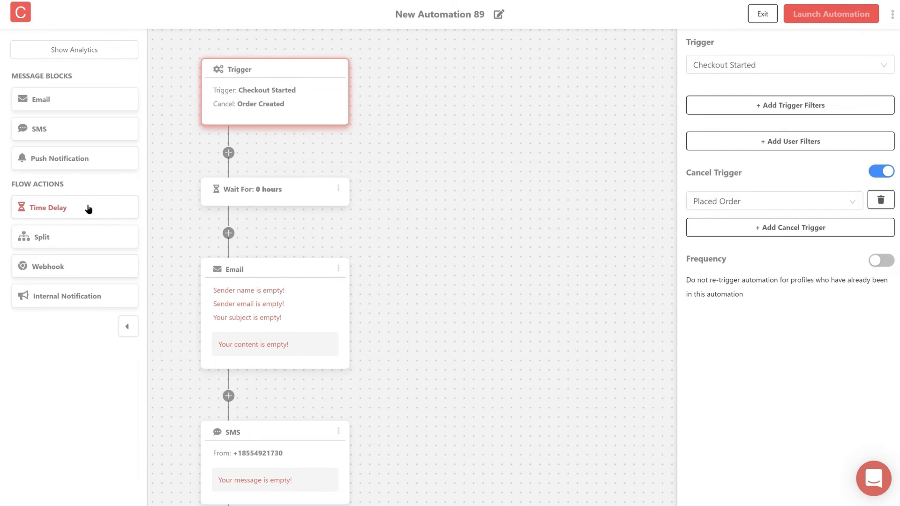
Add the wait steps around the email and select the final SMS step.
left_click(275, 189)
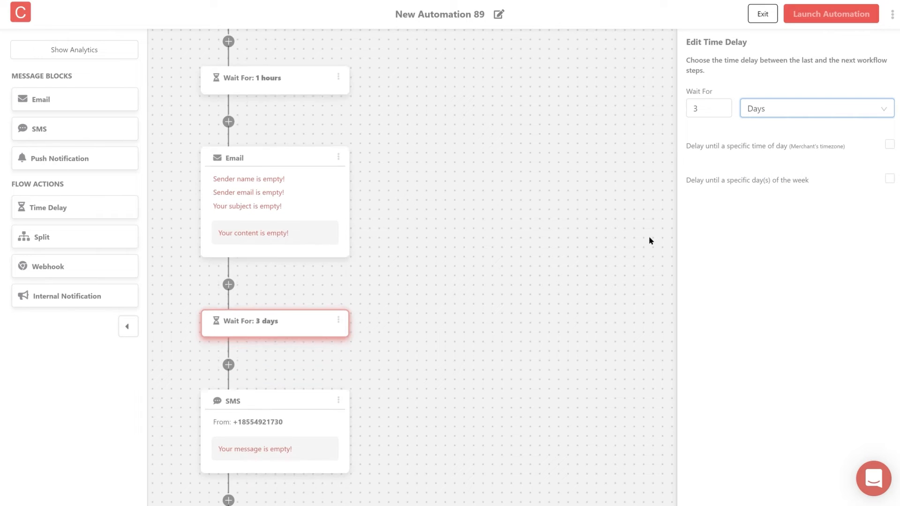
left_click(274, 400)
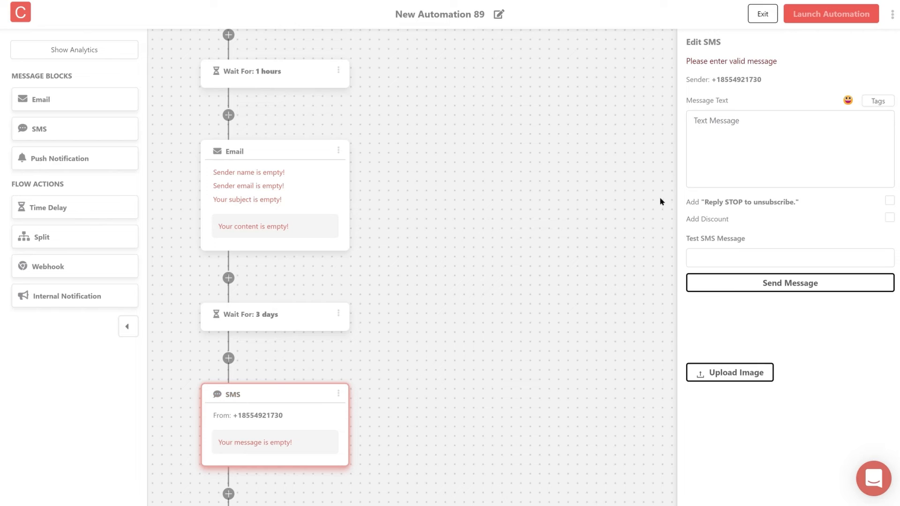
type("Hi there, we noticed you didn't finish your order on School Zilla. Reply HELP if you would like our assistance. Thanks, School Zilla.")
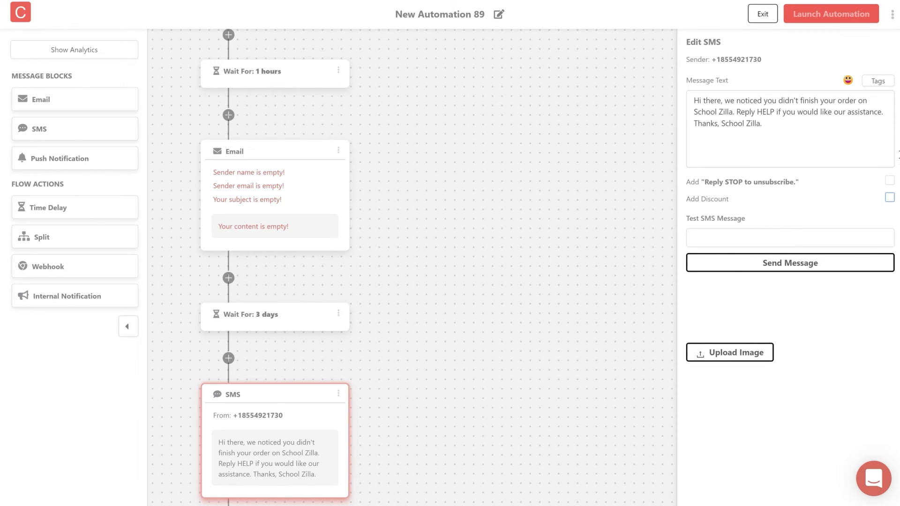
left_click(878, 81)
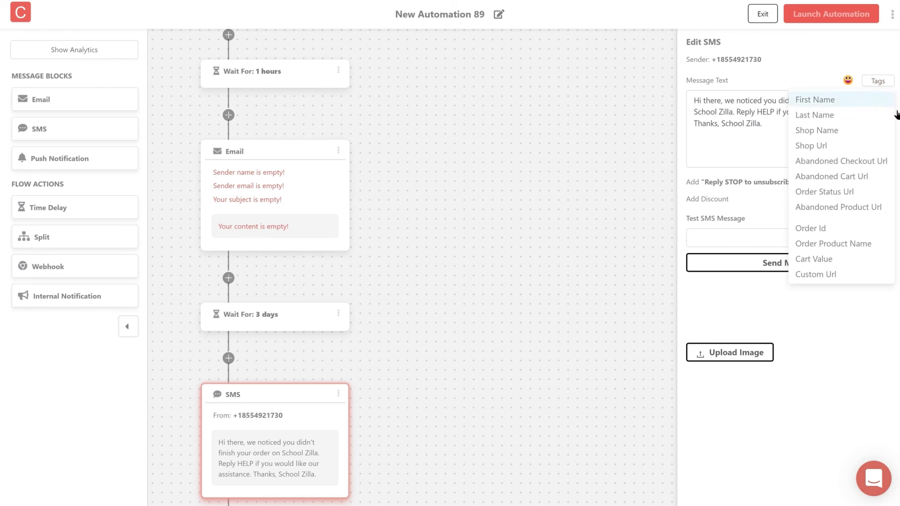
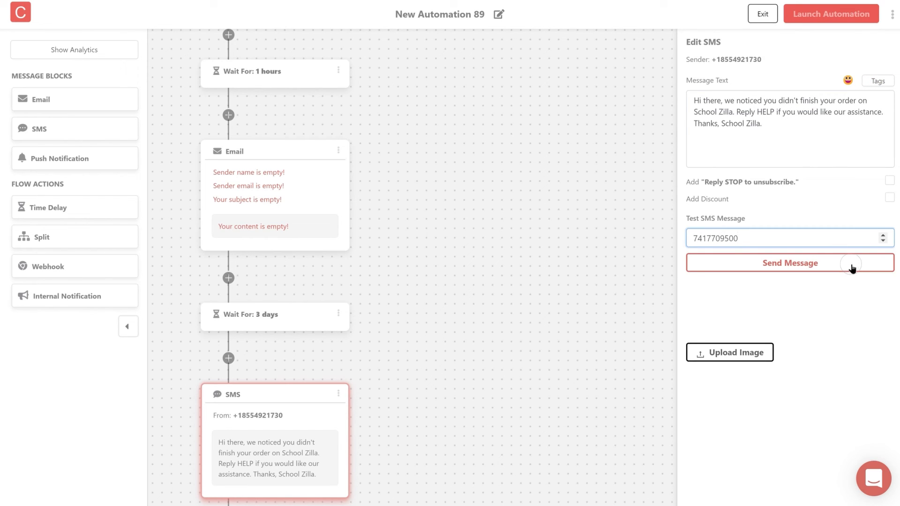
left_click(790, 263)
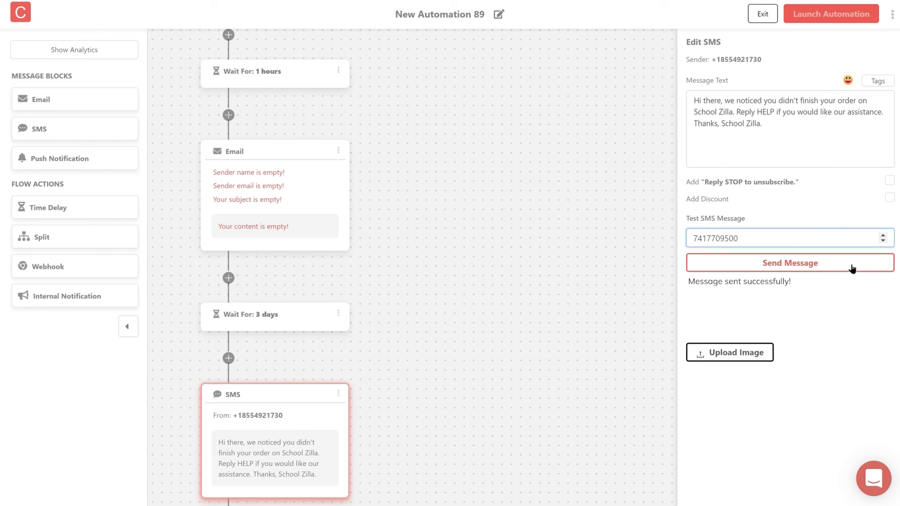